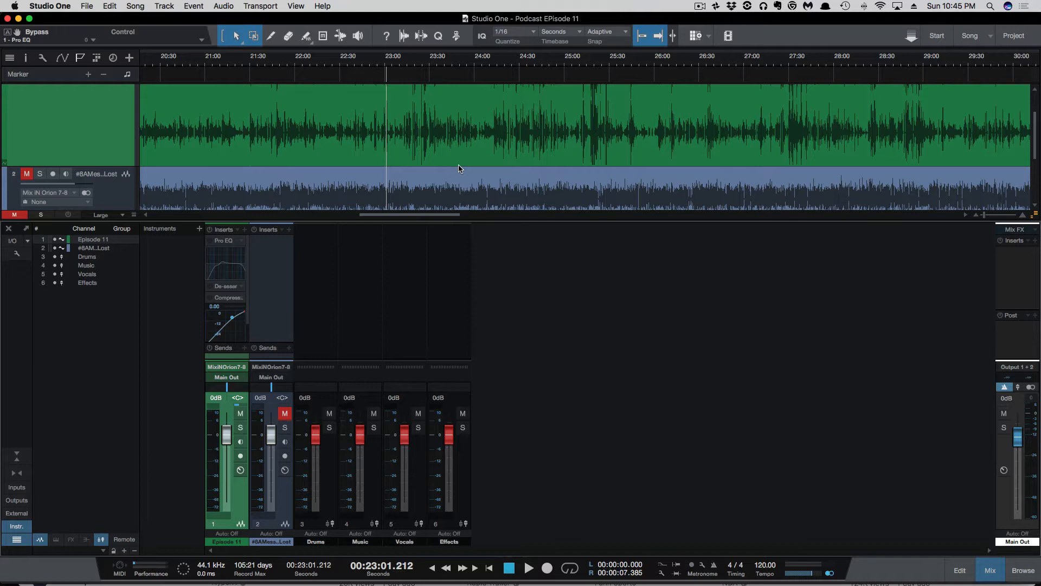
{"action": "mouse_move", "coordinate": [473, 158]}
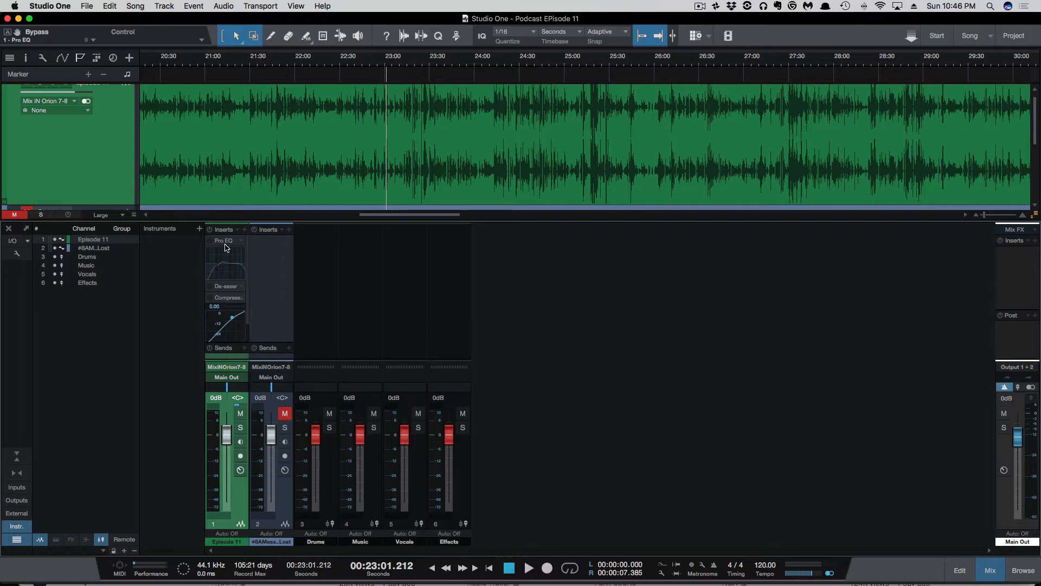
{"action": "mouse_move", "coordinate": [232, 291]}
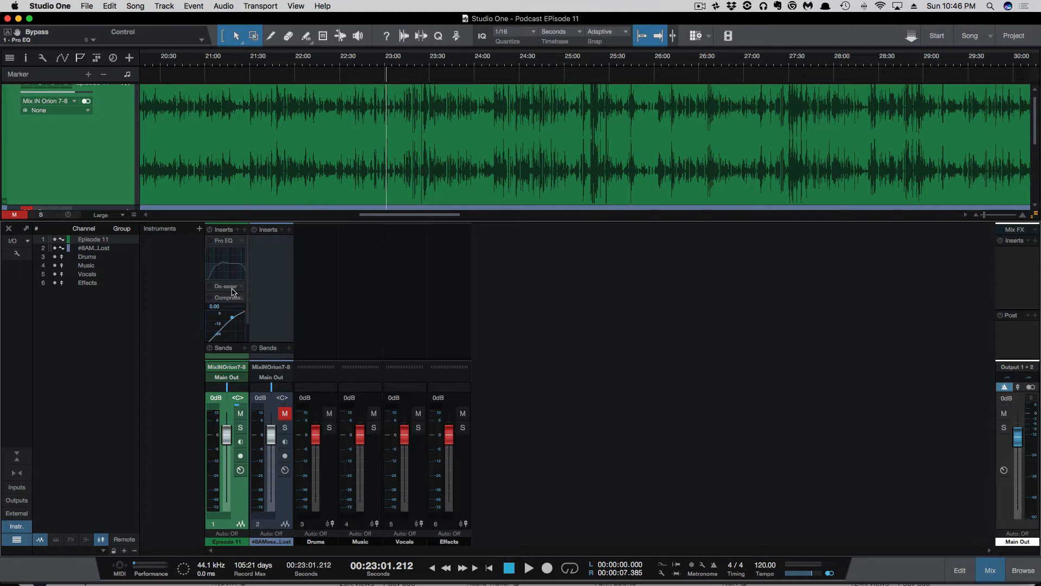
{"action": "mouse_move", "coordinate": [247, 288]}
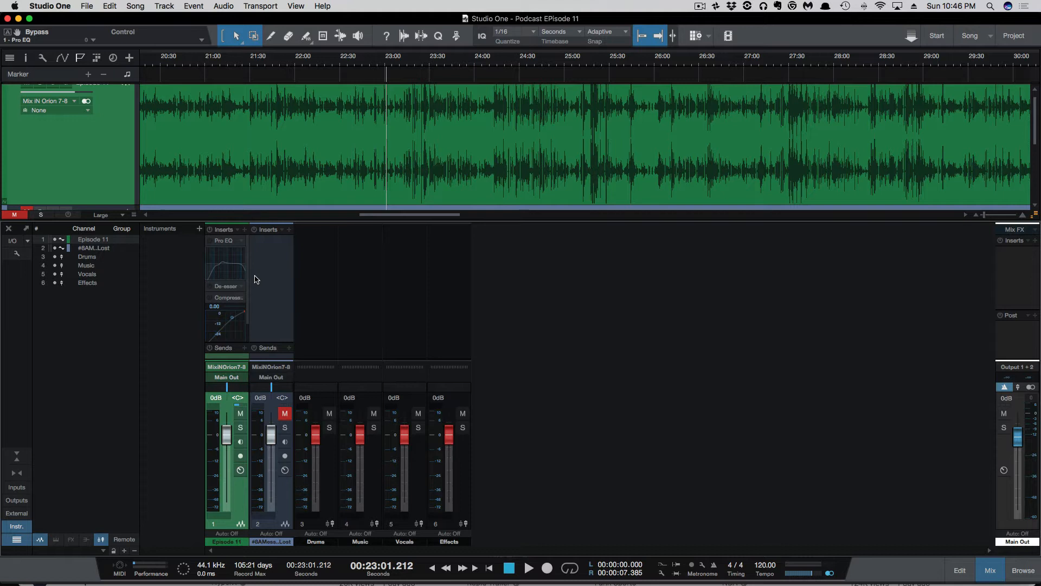
{"action": "mouse_move", "coordinate": [227, 241]}
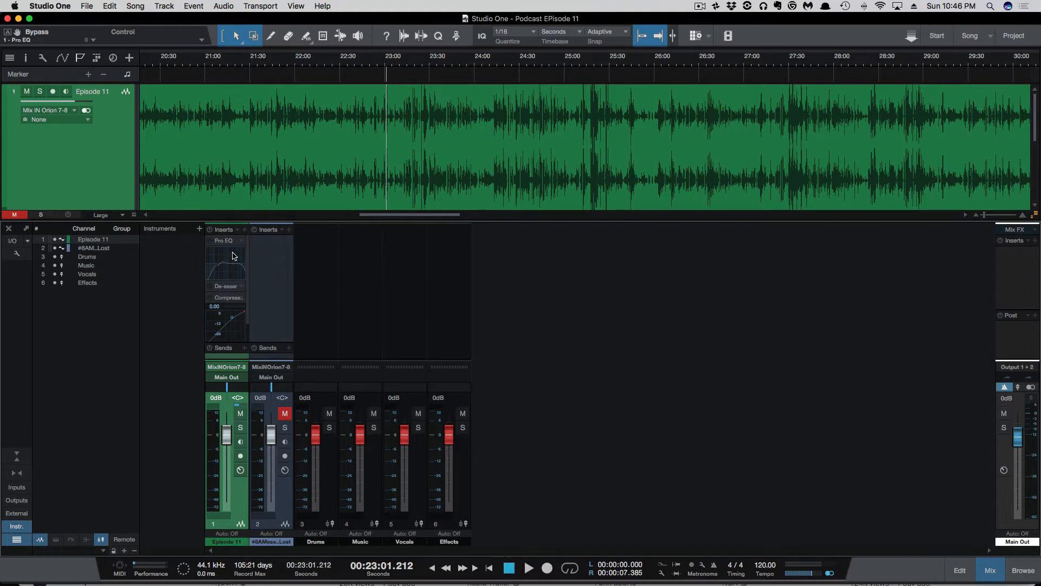
{"action": "mouse_move", "coordinate": [279, 289]}
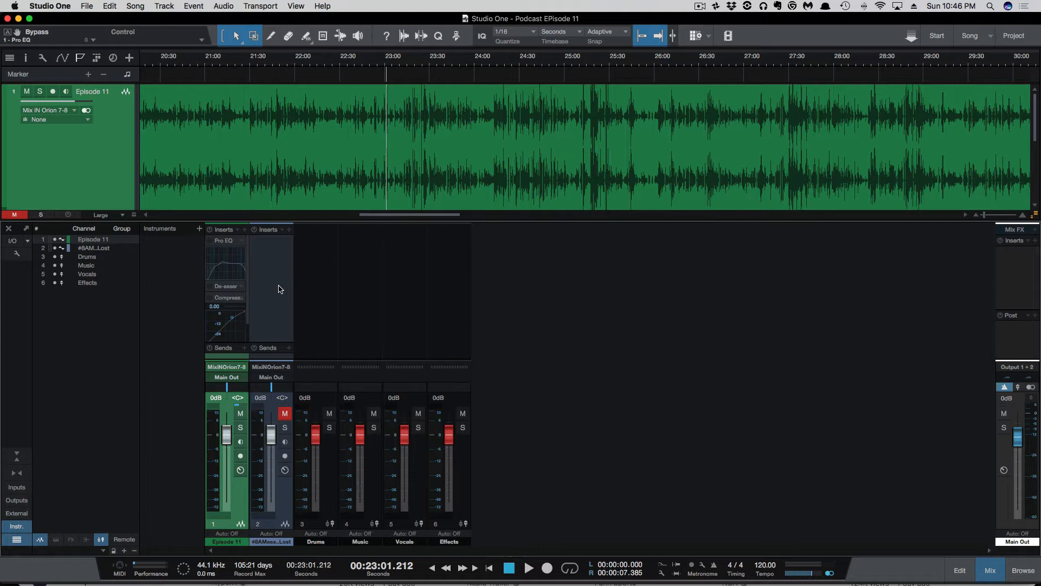
- Play and stop the episode, then bring up the Episode 11 Pro EQ editor
{"action": "left_click", "coordinate": [528, 570]}
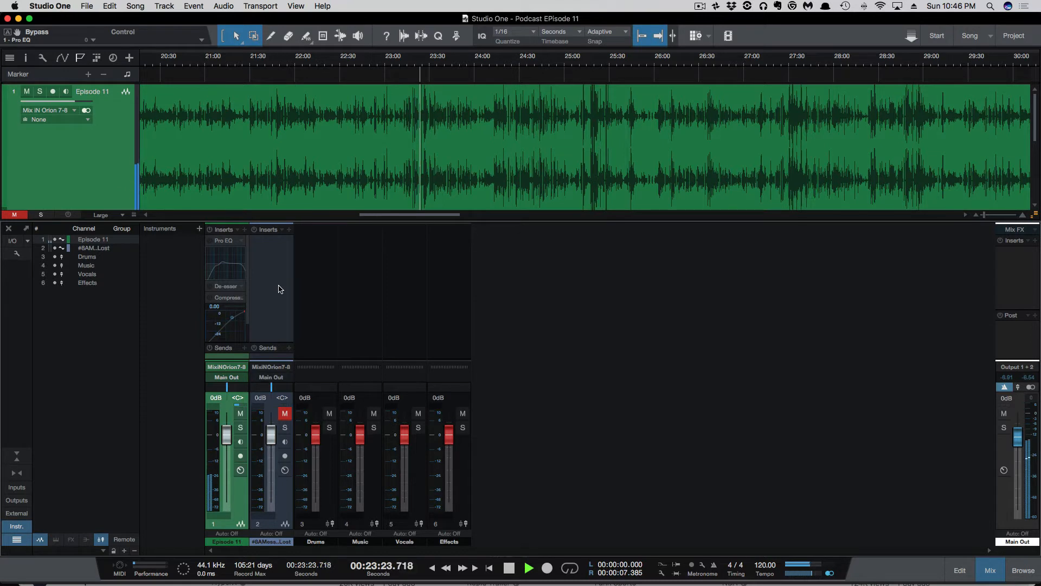
{"action": "left_click", "coordinate": [528, 567]}
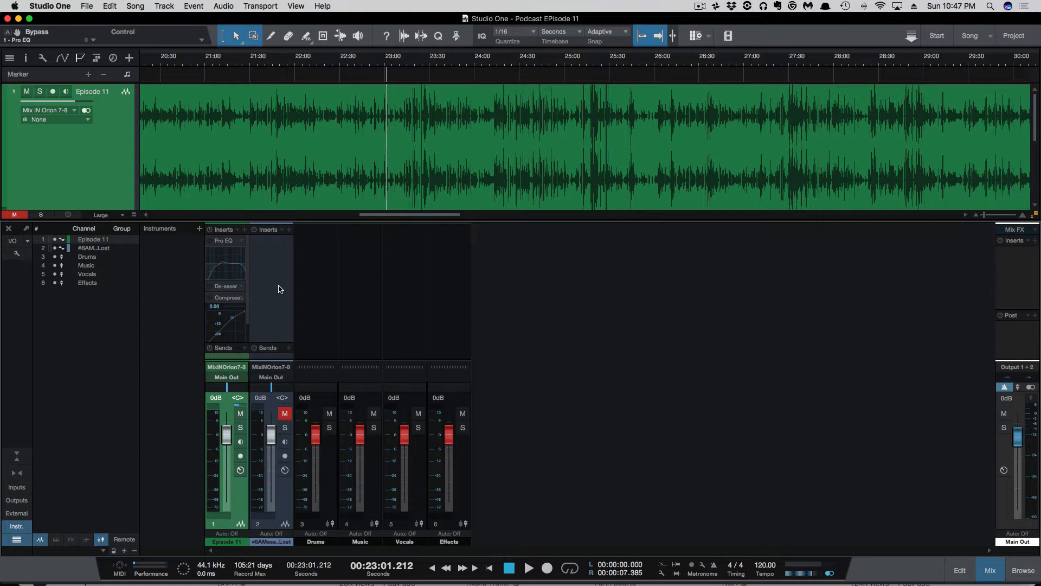
{"action": "mouse_move", "coordinate": [274, 278]}
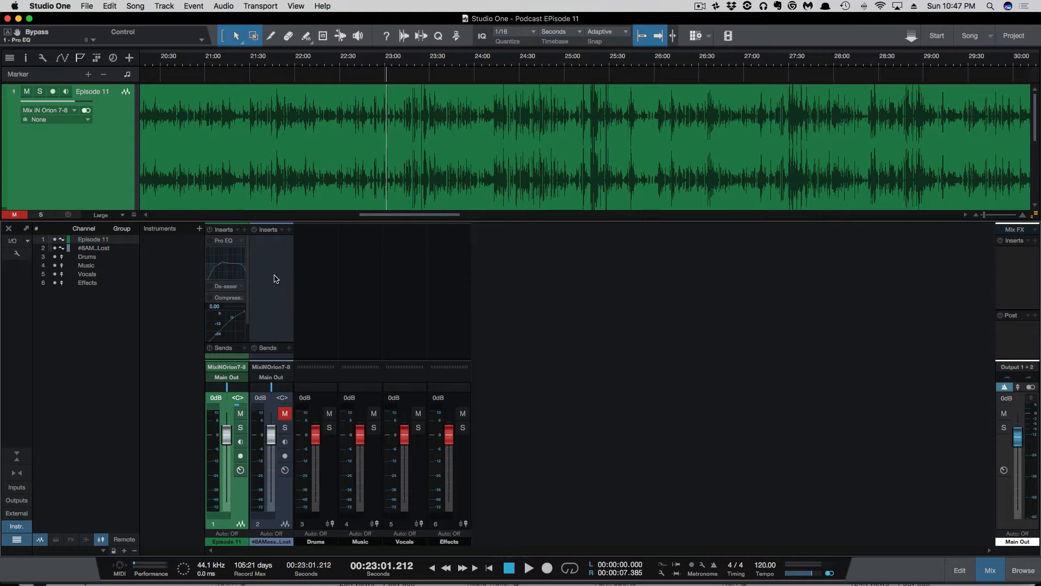
{"action": "mouse_move", "coordinate": [209, 242]}
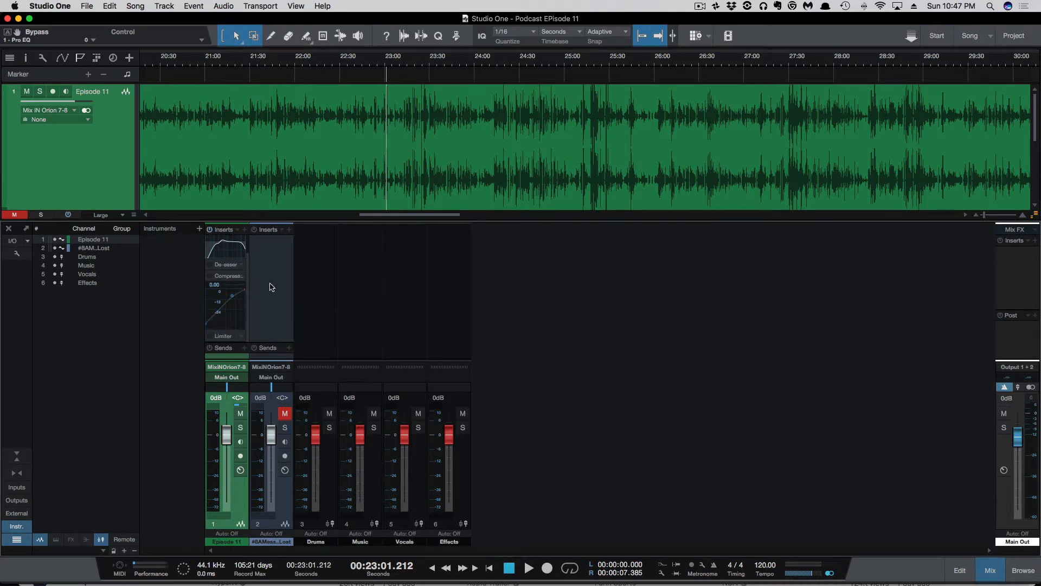
{"action": "double_click", "coordinate": [226, 253]}
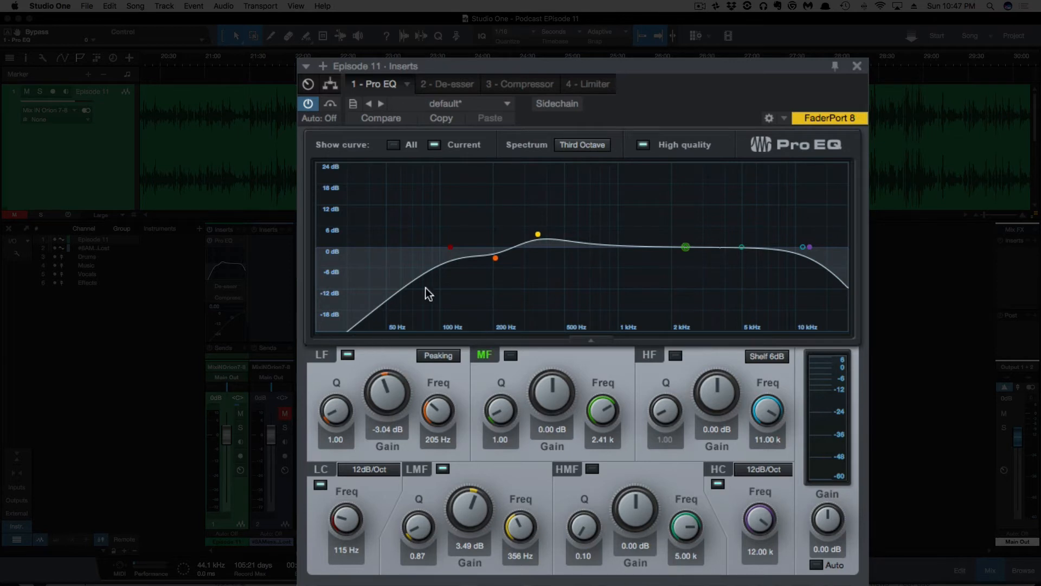
{"action": "mouse_move", "coordinate": [507, 277]}
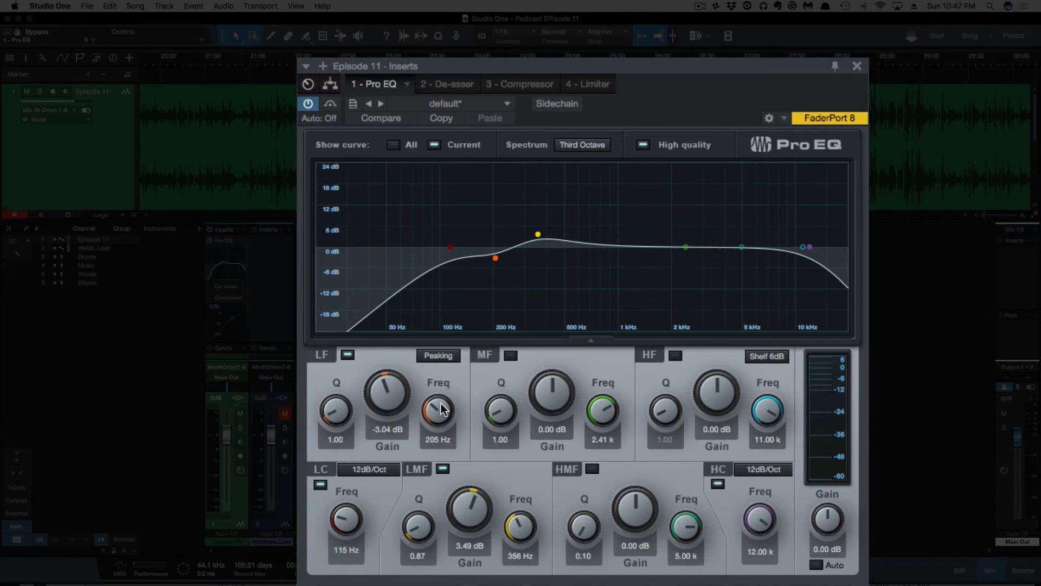
{"action": "mouse_move", "coordinate": [535, 526]}
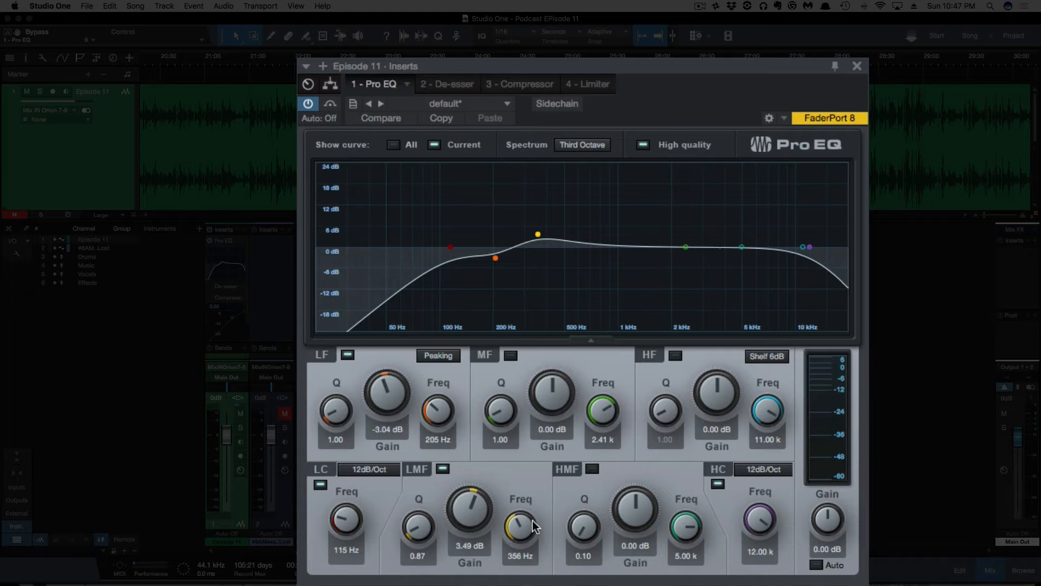
{"action": "mouse_move", "coordinate": [526, 539]}
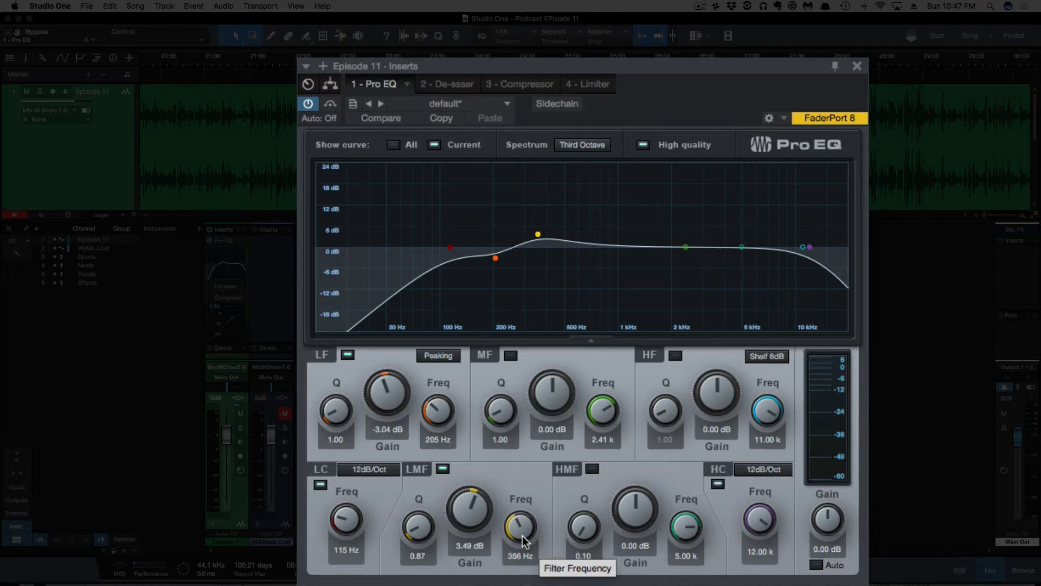
{"action": "mouse_move", "coordinate": [757, 232]}
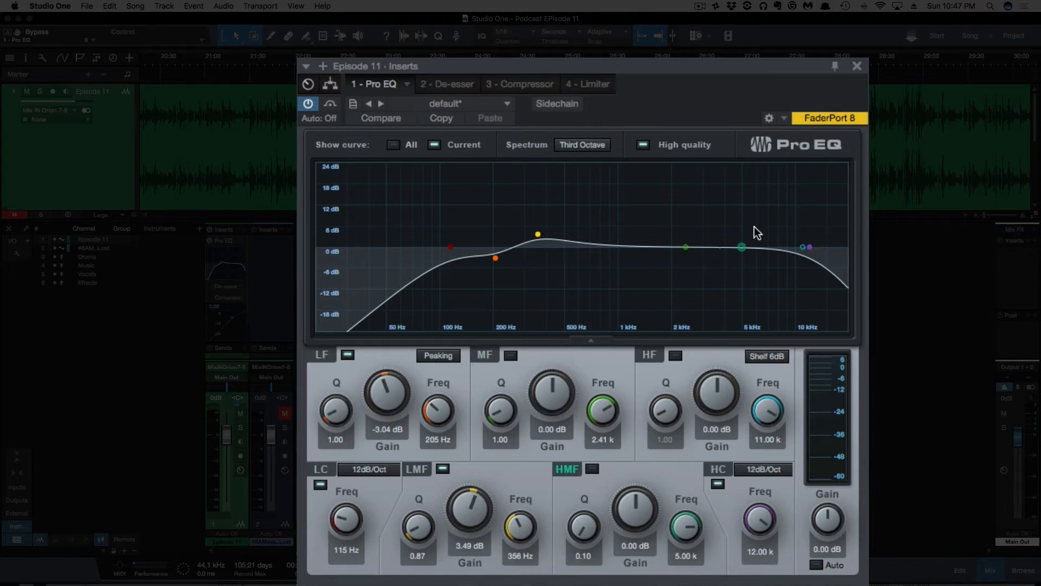
{"action": "mouse_move", "coordinate": [773, 242]}
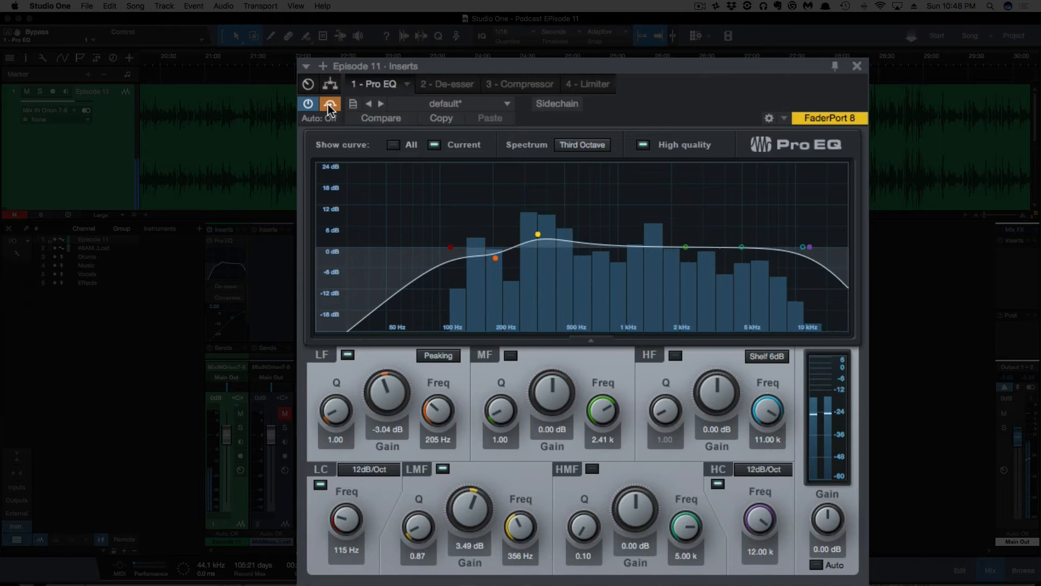
{"action": "mouse_move", "coordinate": [330, 104]}
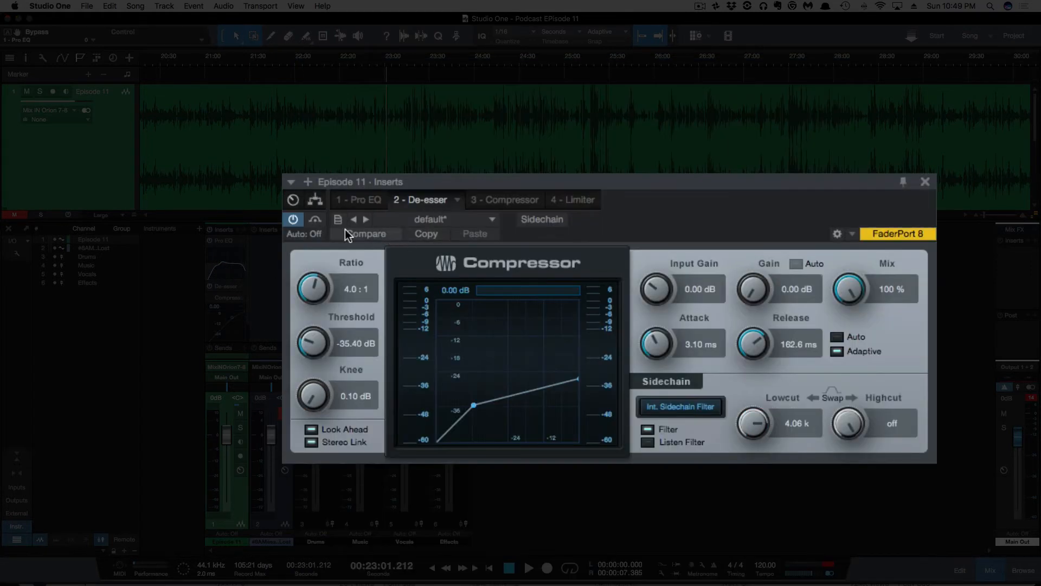
{"action": "mouse_move", "coordinate": [365, 233]}
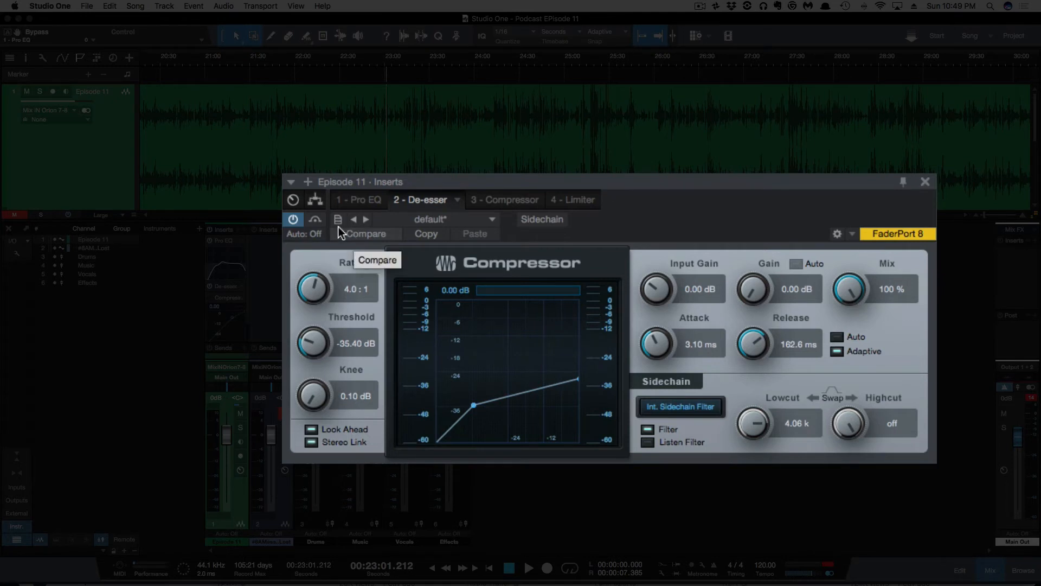
{"action": "mouse_move", "coordinate": [638, 202]}
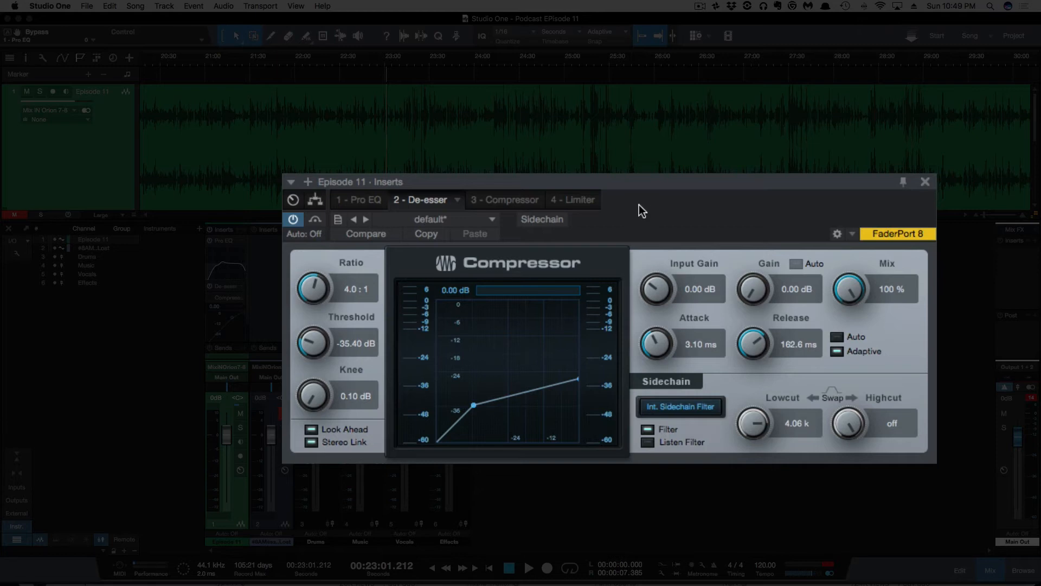
{"action": "left_click", "coordinate": [679, 405]}
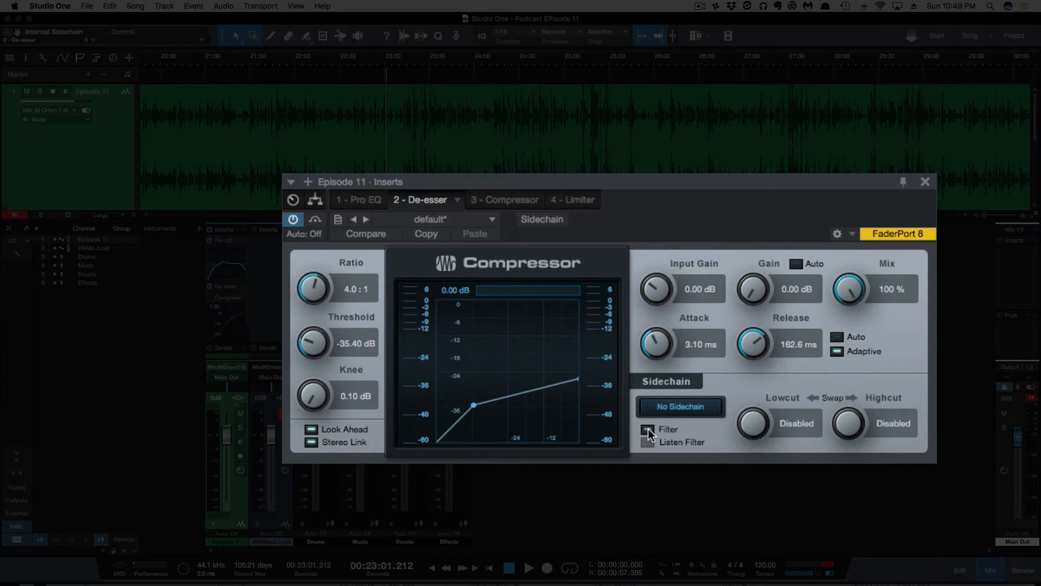
{"action": "left_click", "coordinate": [679, 406]}
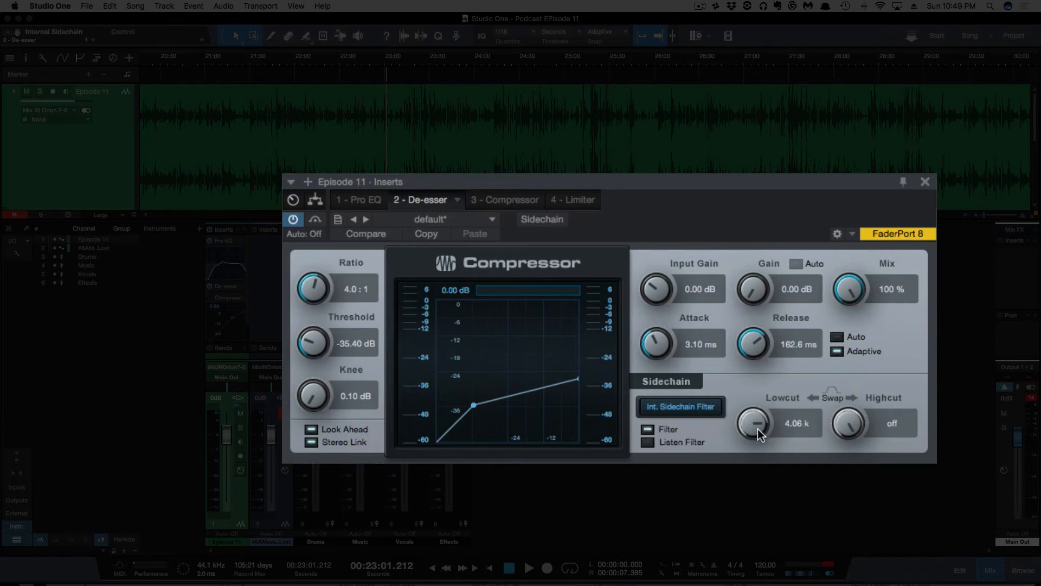
{"action": "mouse_move", "coordinate": [789, 435]}
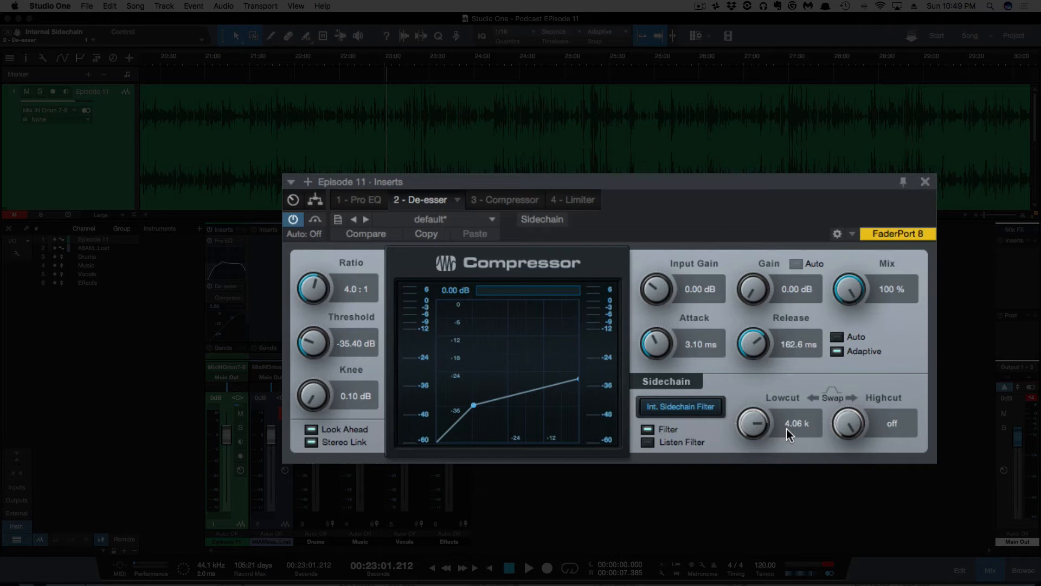
{"action": "mouse_move", "coordinate": [770, 436]}
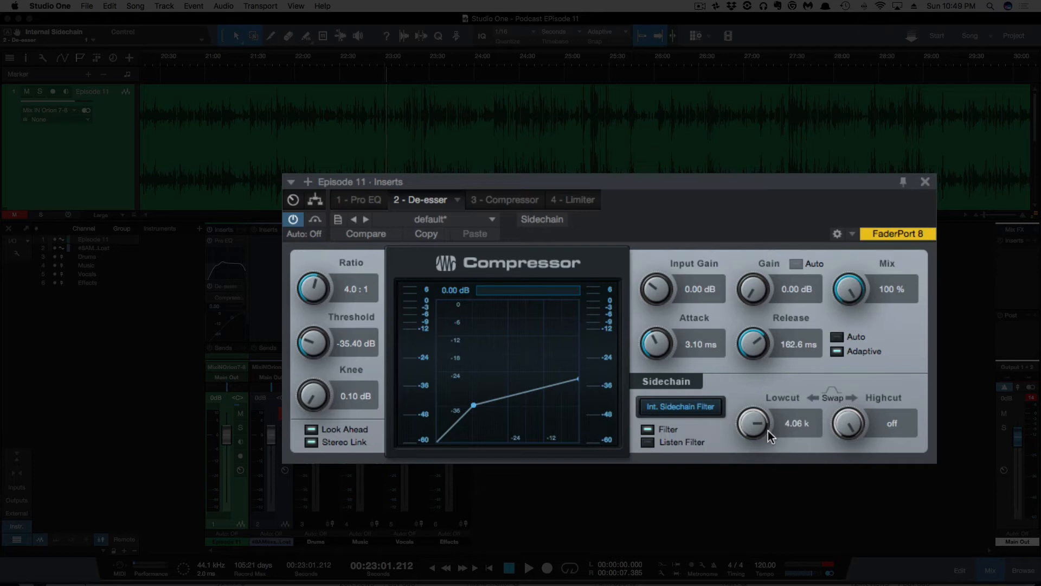
{"action": "mouse_move", "coordinate": [579, 291]}
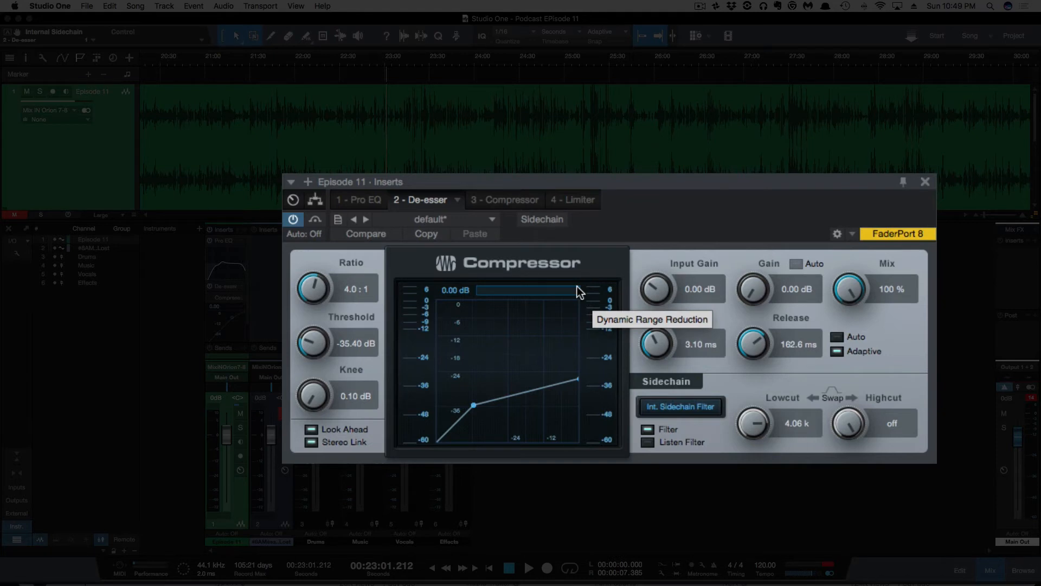
{"action": "left_click", "coordinate": [315, 219]}
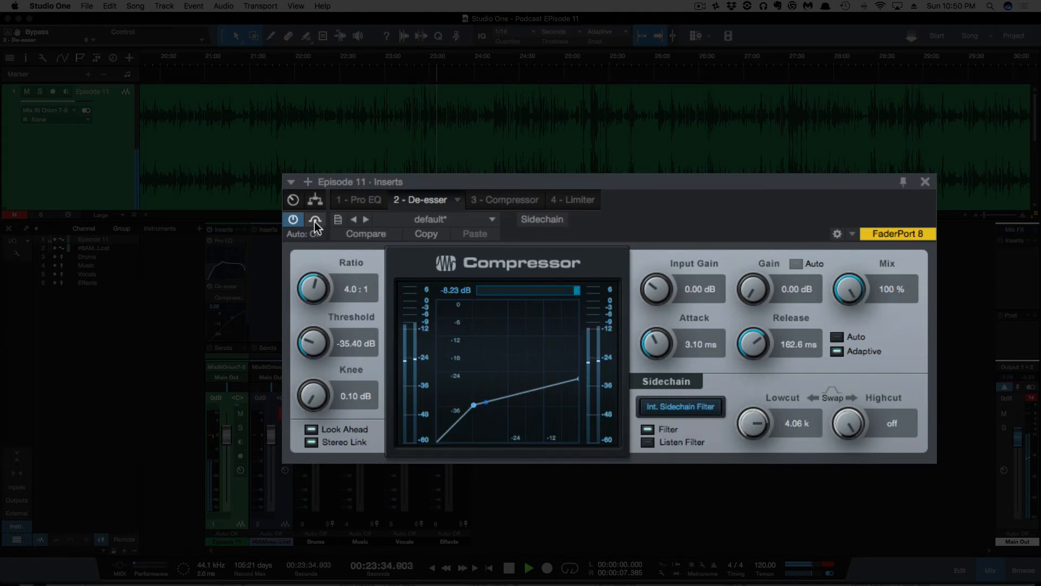
- Bypass the De-esser to compare the sound, leaving its reduction at -8.23 dB
{"action": "left_click", "coordinate": [508, 567]}
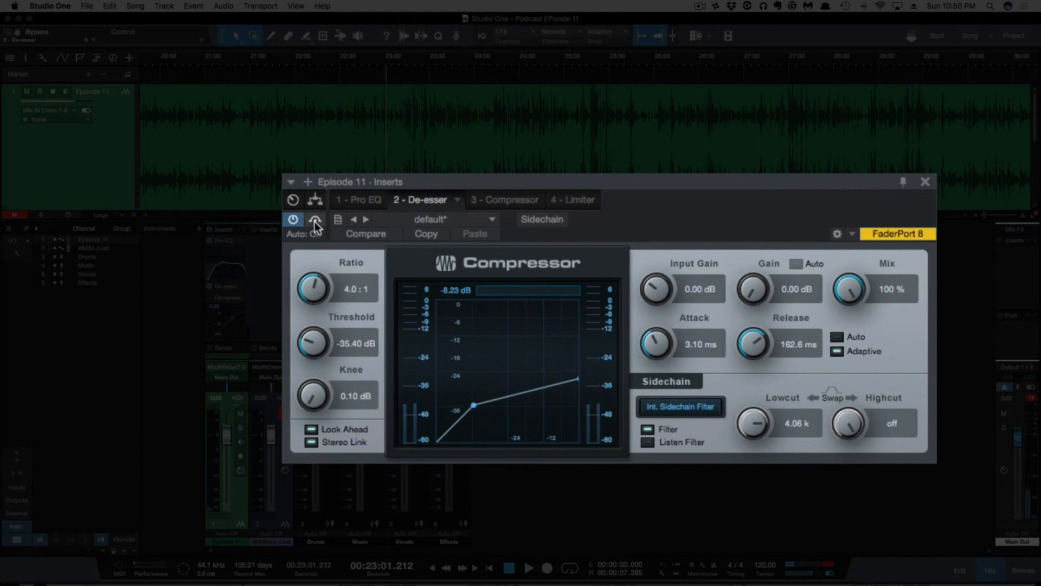
{"action": "left_click", "coordinate": [315, 219]}
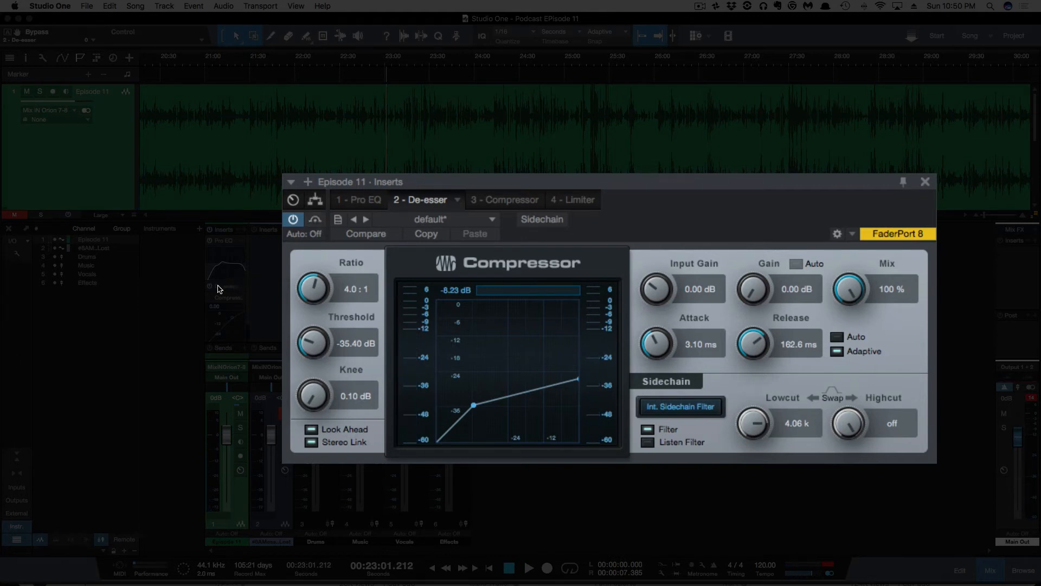
{"action": "mouse_move", "coordinate": [458, 187]}
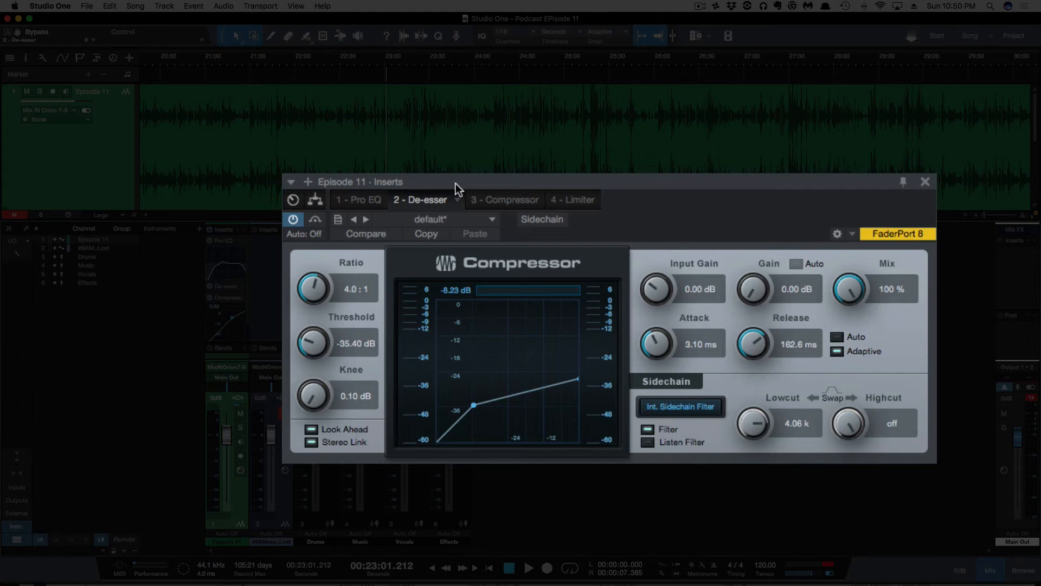
- Show the Compressor insert: 2.0:1 ratio, -16 dB threshold, 7 dB knee, 7.23 dB gain
{"action": "left_click", "coordinate": [503, 200]}
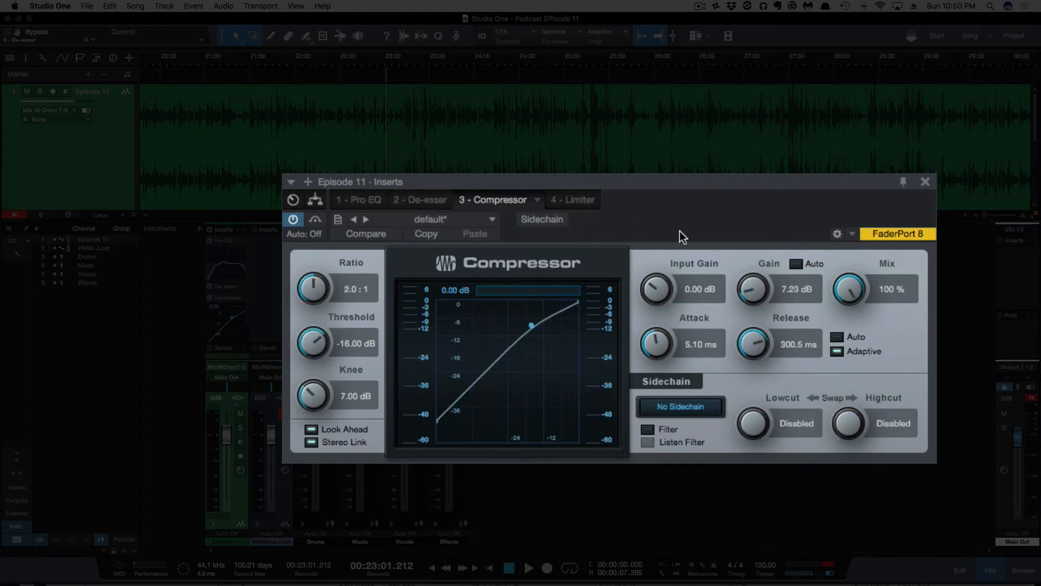
{"action": "mouse_move", "coordinate": [751, 303]}
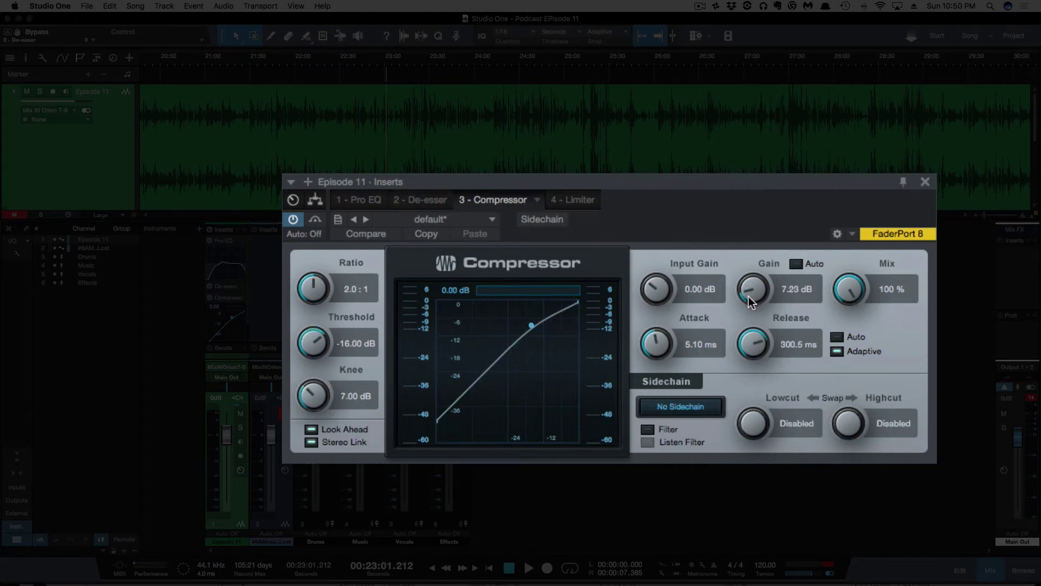
{"action": "mouse_move", "coordinate": [752, 296]}
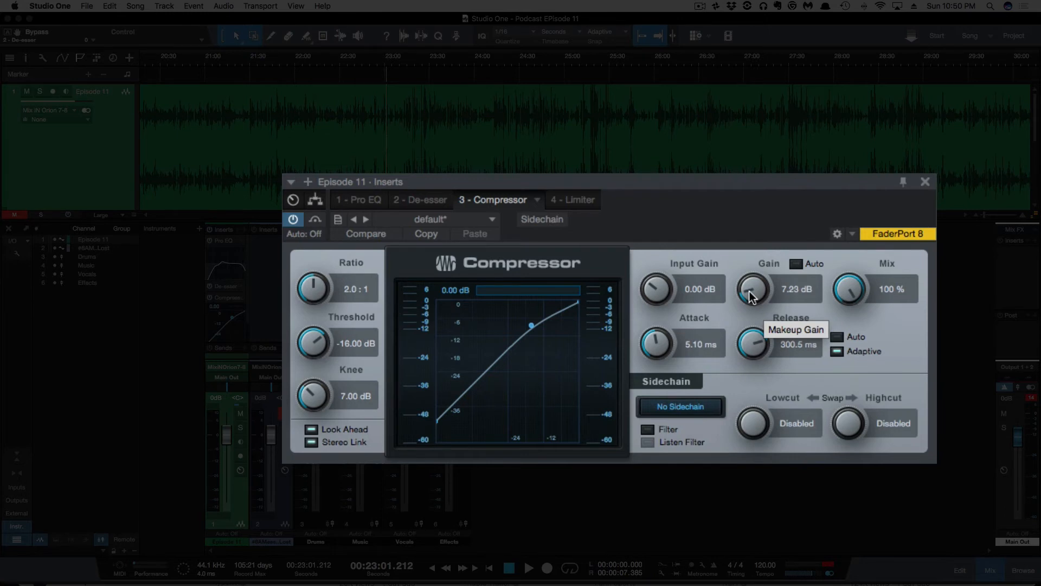
{"action": "mouse_move", "coordinate": [666, 356]}
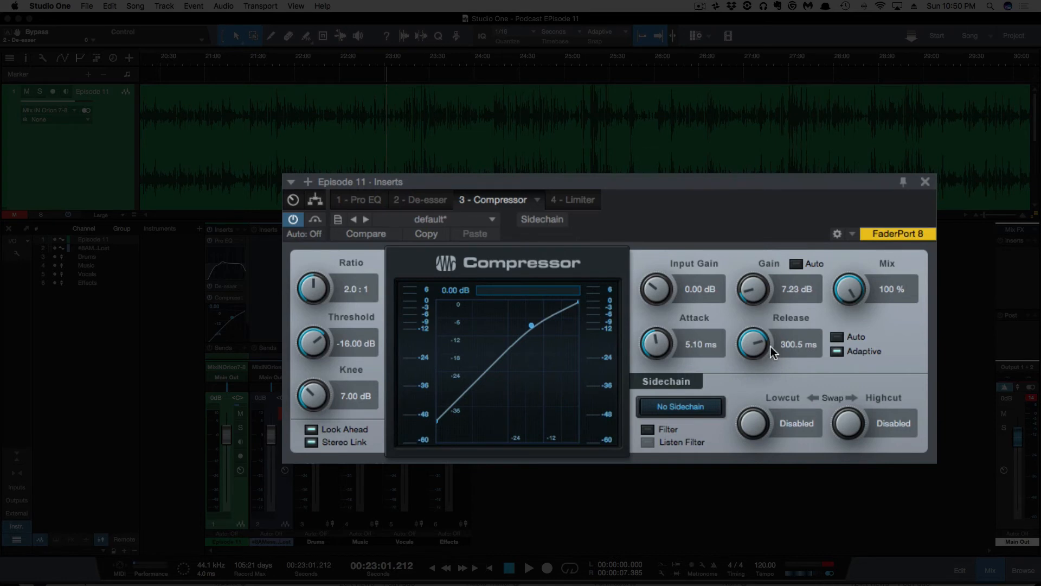
{"action": "mouse_move", "coordinate": [324, 397]}
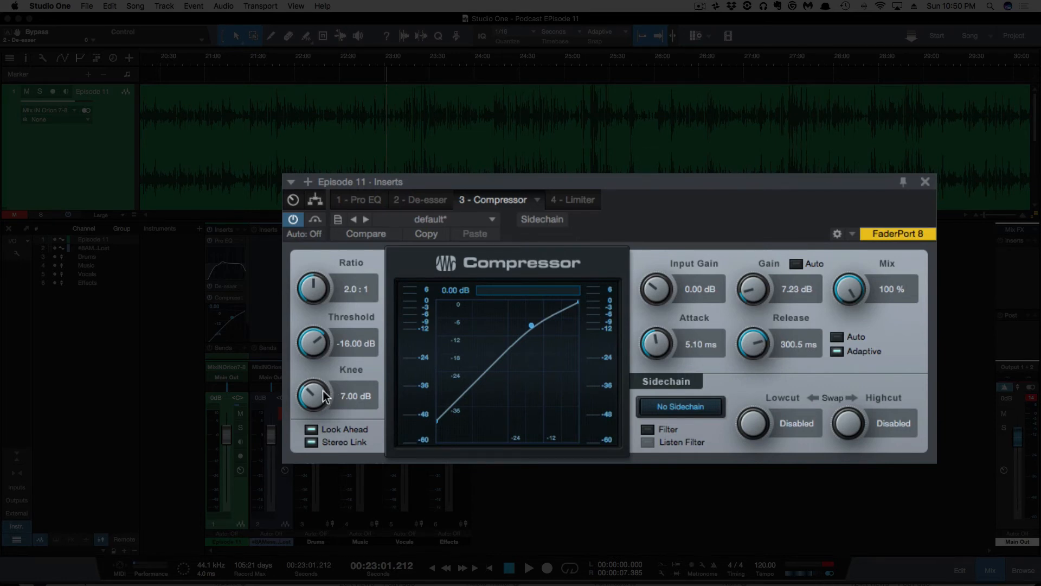
{"action": "mouse_move", "coordinate": [313, 288]}
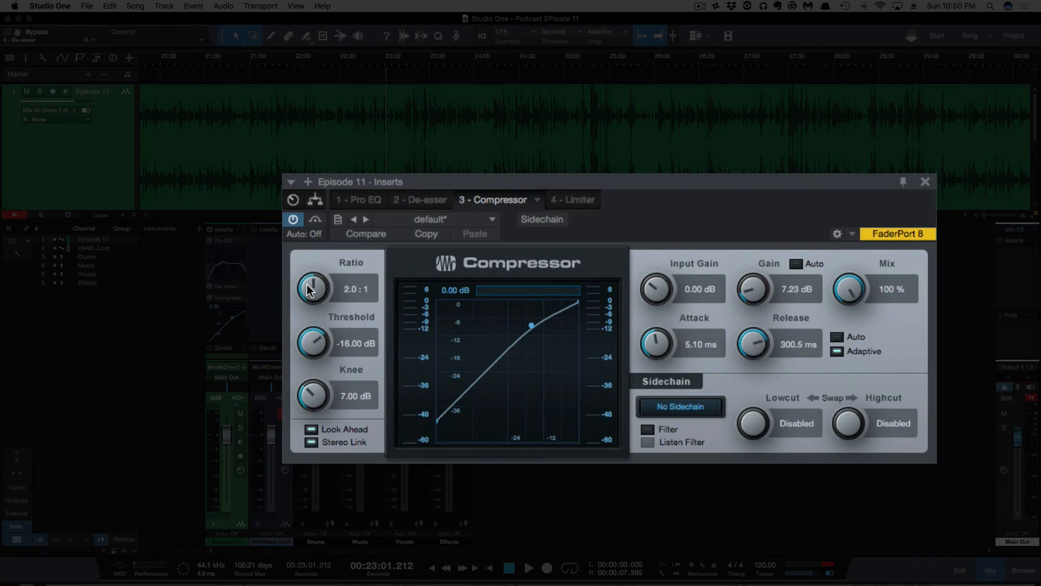
{"action": "mouse_move", "coordinate": [496, 133]}
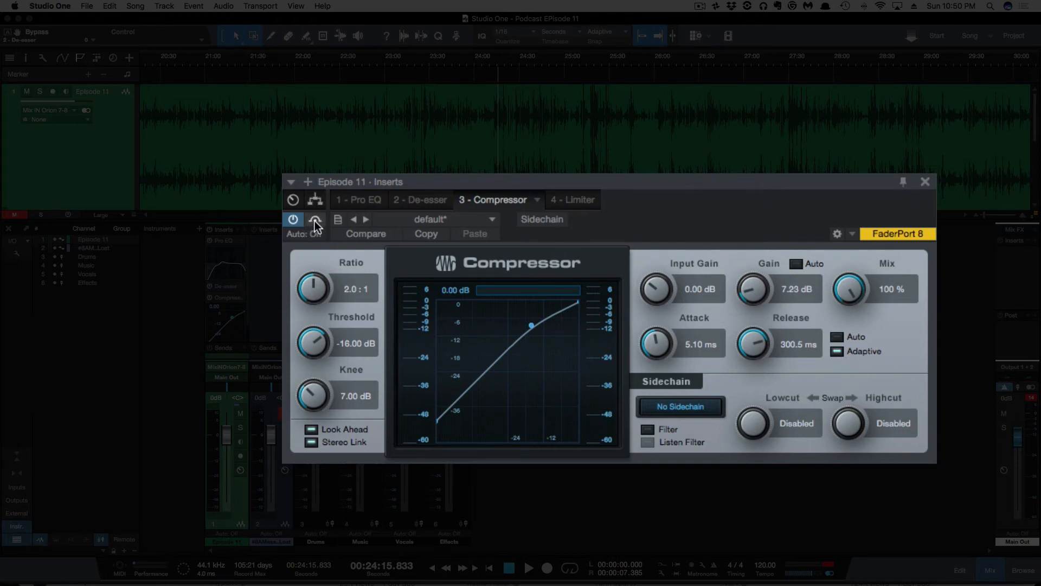
{"action": "left_click", "coordinate": [314, 220]}
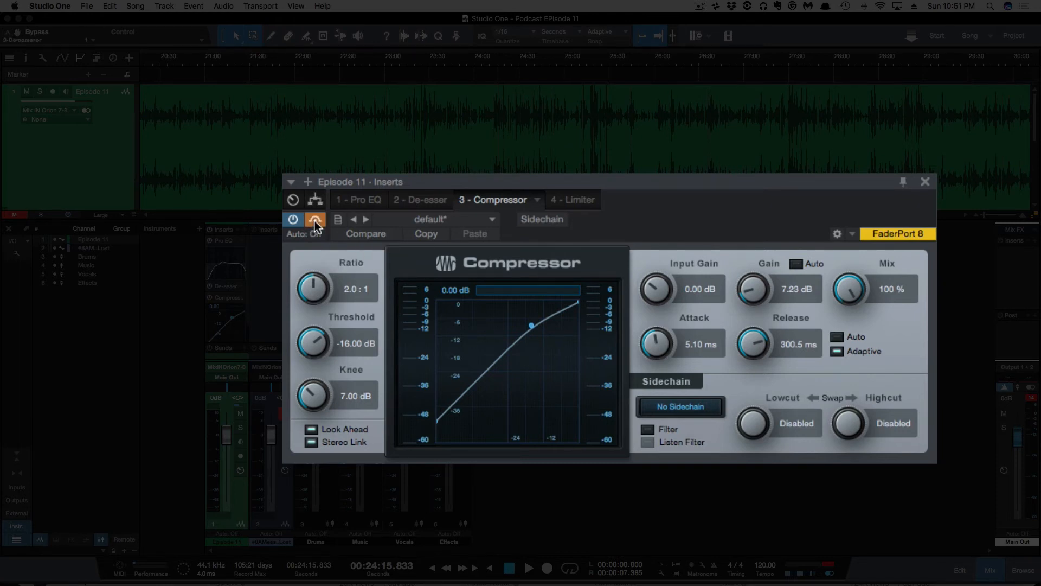
{"action": "left_click", "coordinate": [529, 567]}
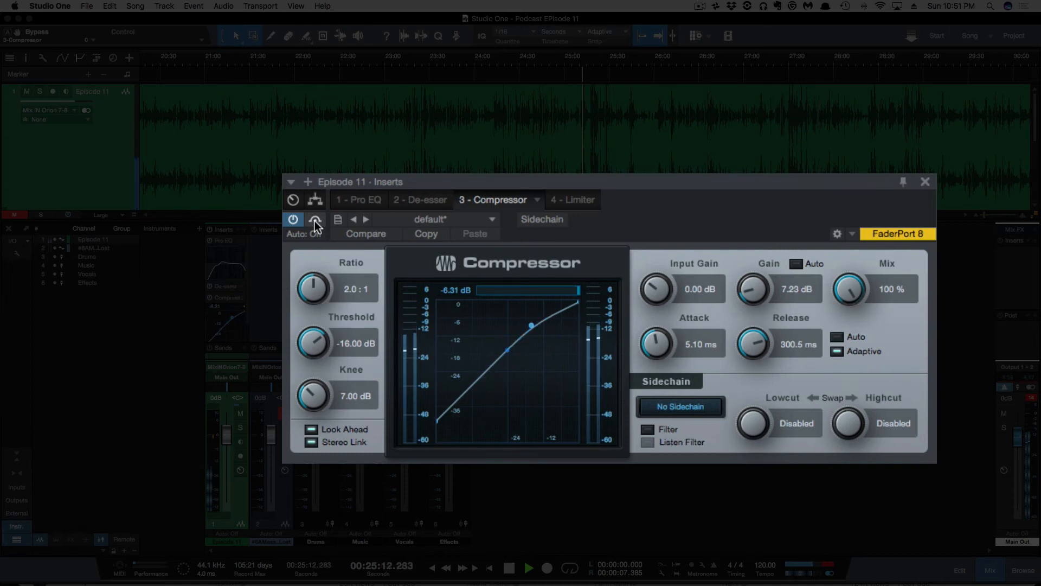
{"action": "left_click", "coordinate": [314, 220]}
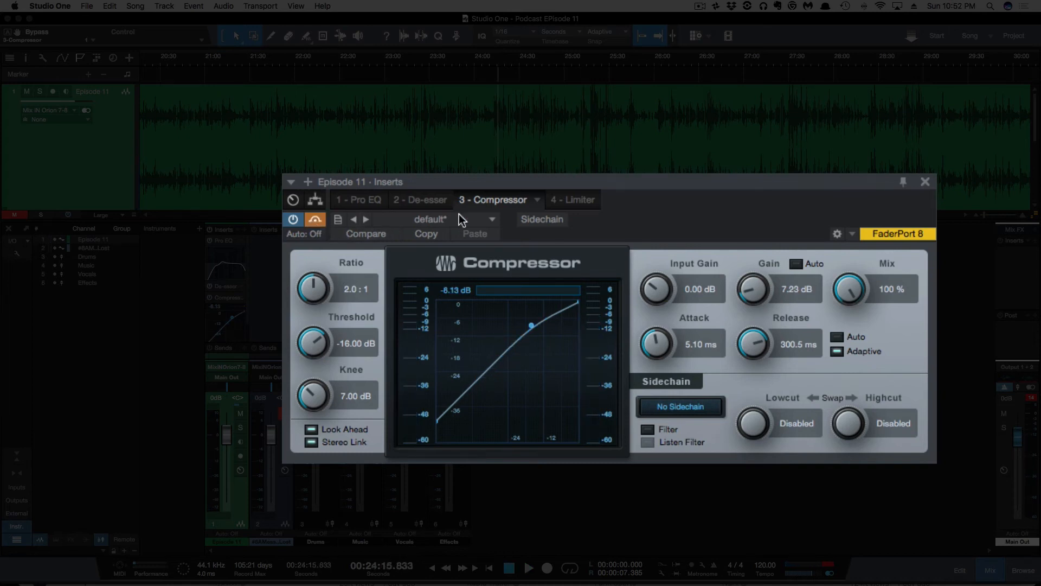
{"action": "mouse_move", "coordinate": [496, 220]}
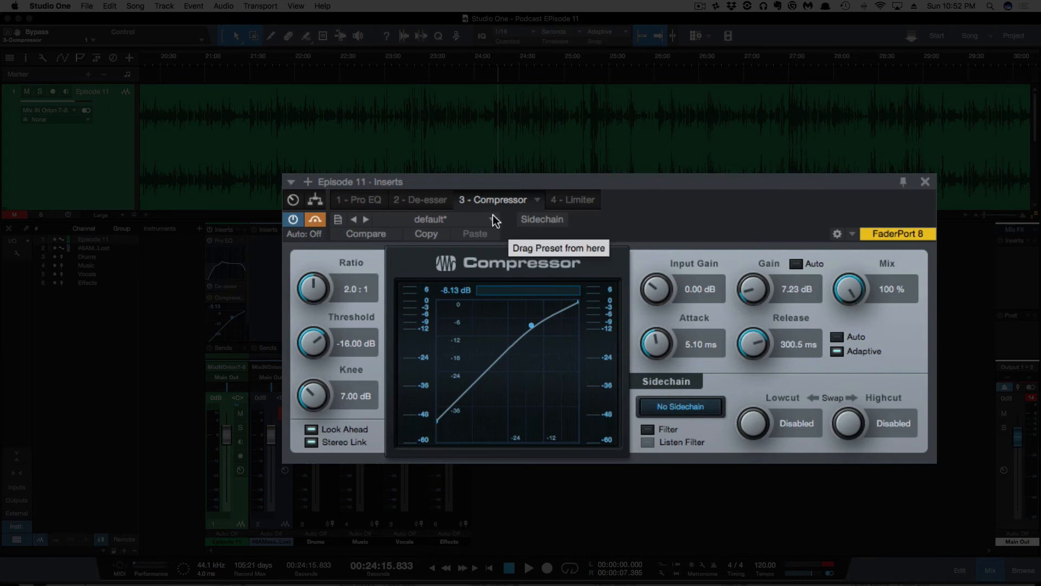
{"action": "mouse_move", "coordinate": [269, 297]}
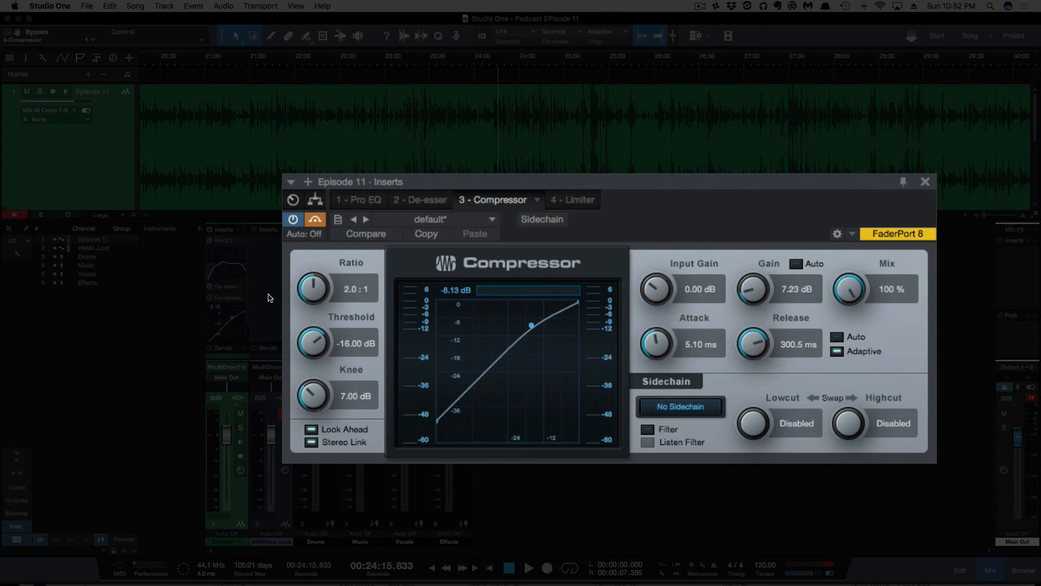
{"action": "mouse_move", "coordinate": [220, 286]}
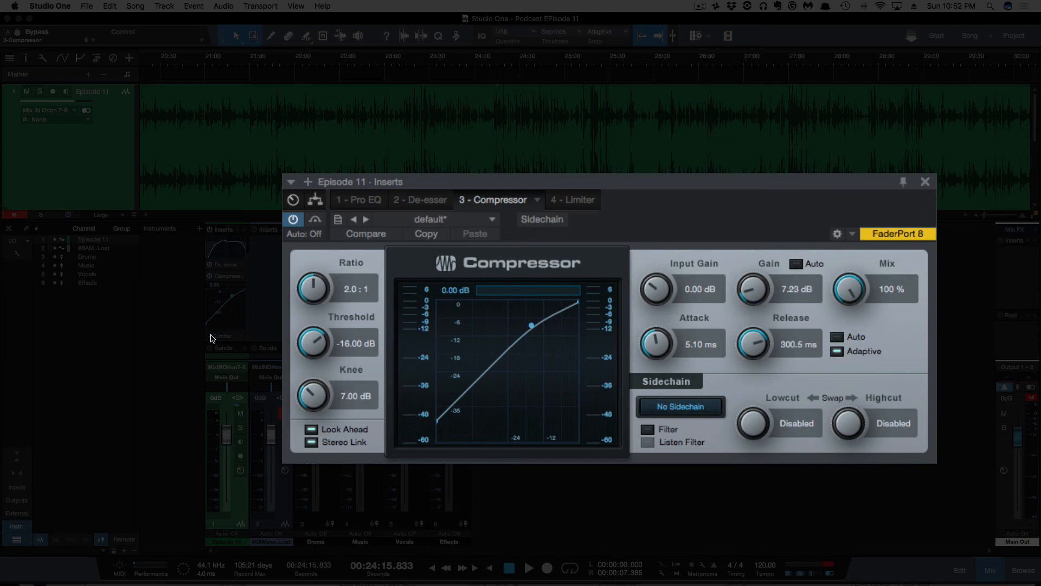
- Show the Limiter insert: -3 dB ceiling, -3 dB threshold, 180 ms release
{"action": "left_click", "coordinate": [573, 200]}
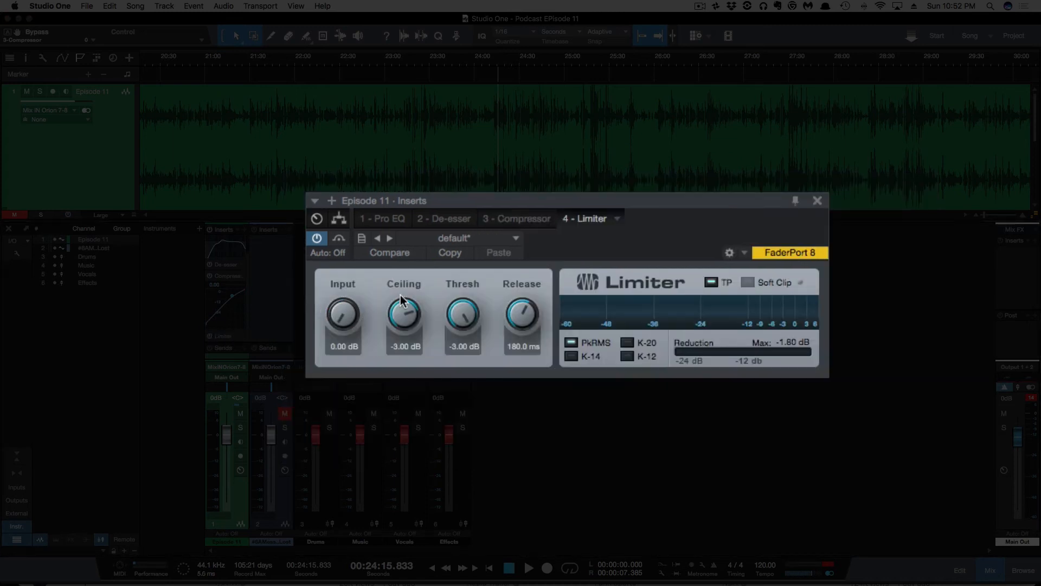
{"action": "mouse_move", "coordinate": [744, 372]}
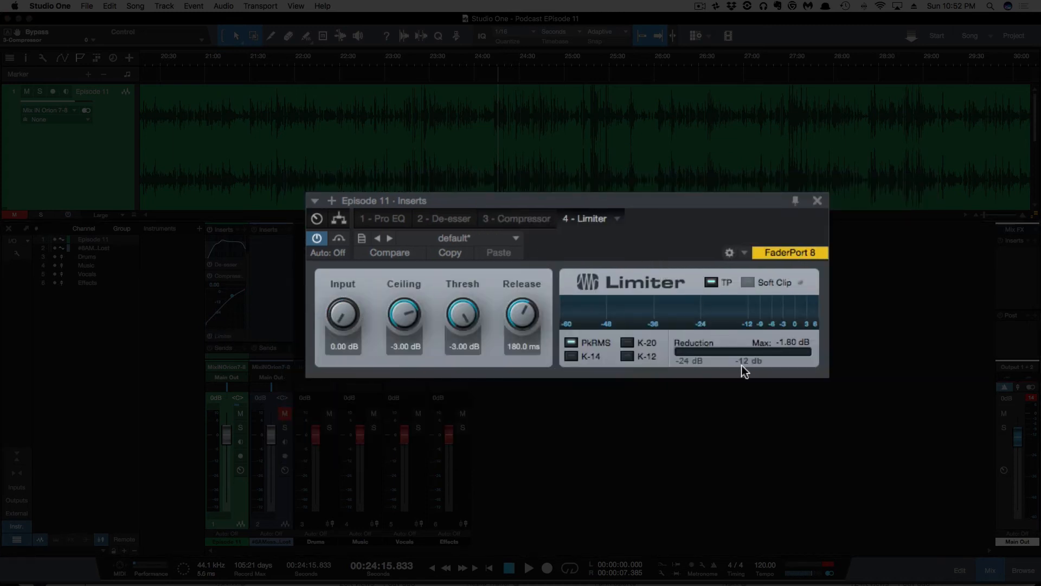
{"action": "mouse_move", "coordinate": [805, 351]}
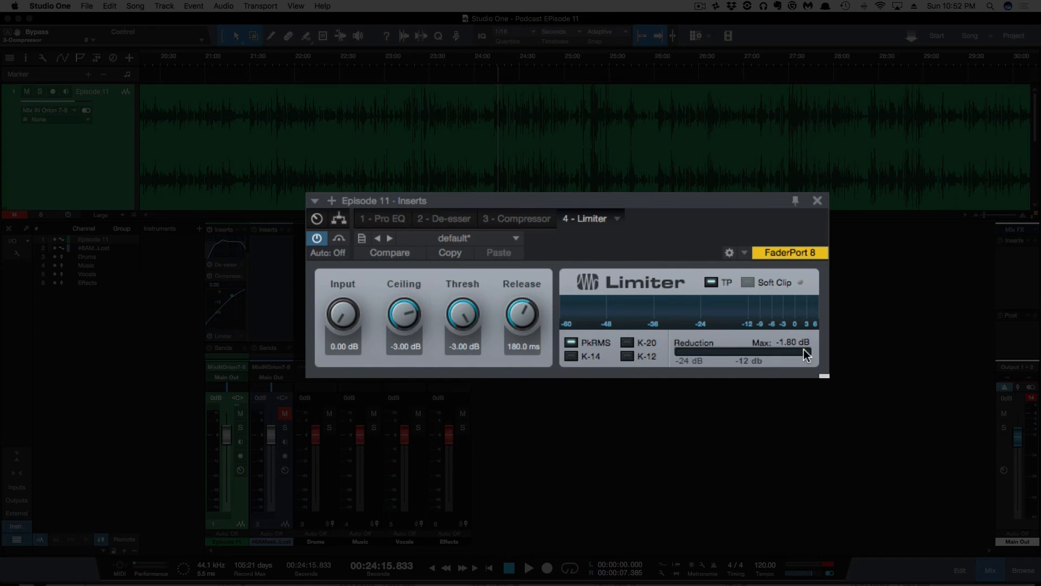
{"action": "mouse_move", "coordinate": [693, 237]}
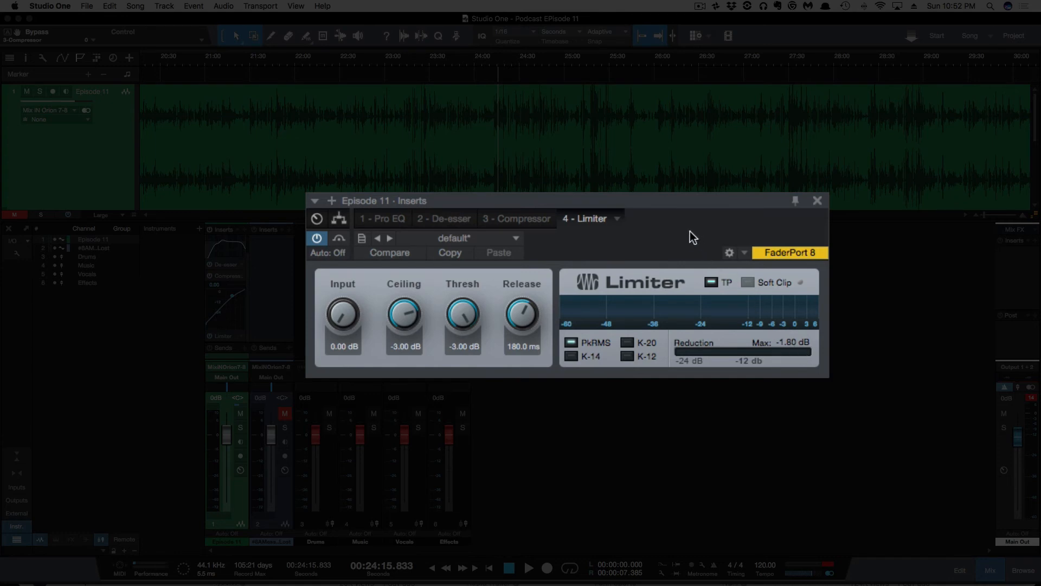
{"action": "mouse_move", "coordinate": [444, 334]}
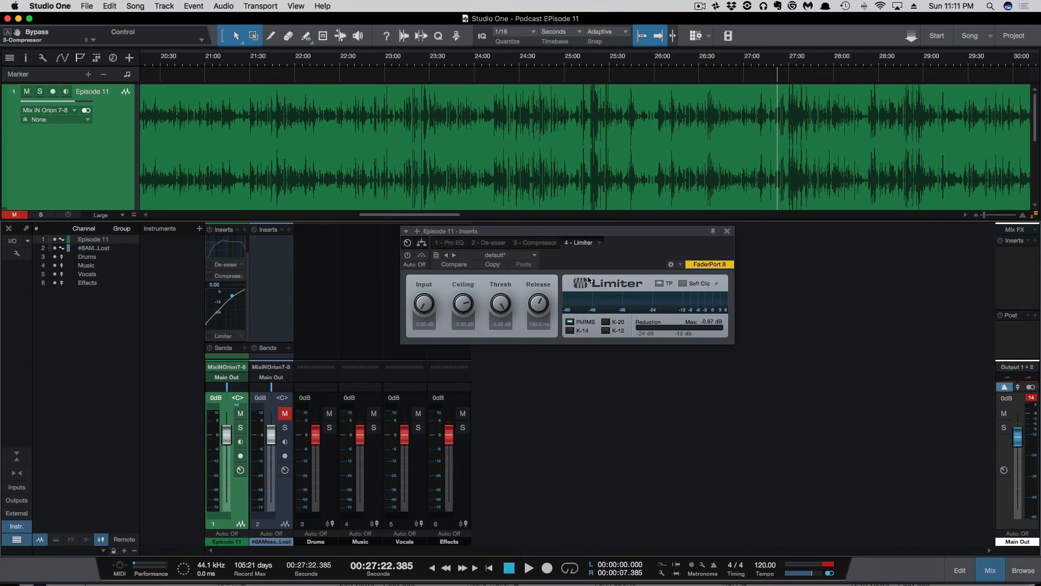
{"action": "mouse_move", "coordinate": [354, 200]}
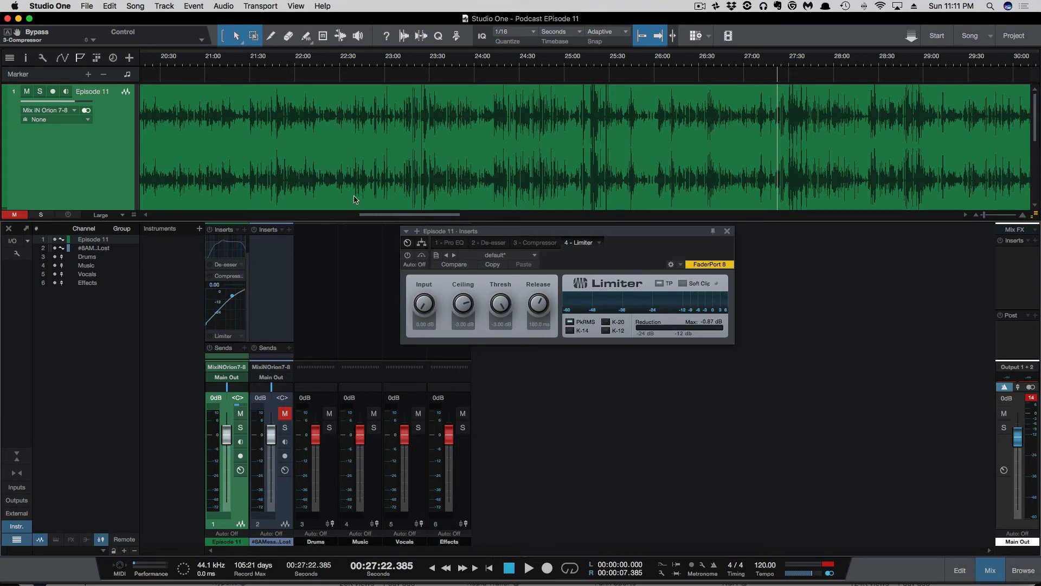
{"action": "mouse_move", "coordinate": [316, 261]}
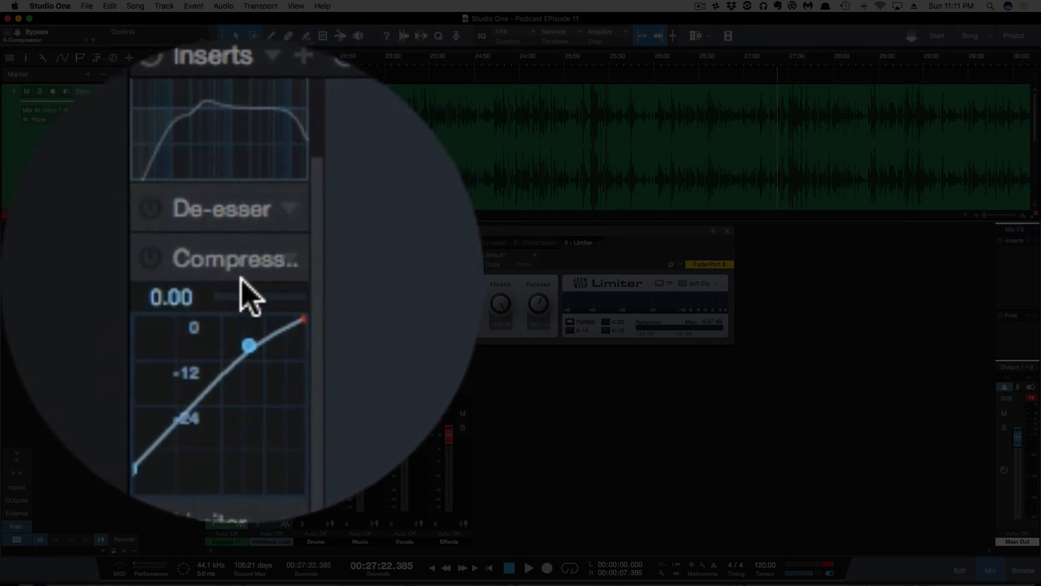
- Select the Compressor, re-enable all Episode 11 inserts, then bypass them all to hear the raw voice
{"action": "left_click", "coordinate": [225, 269]}
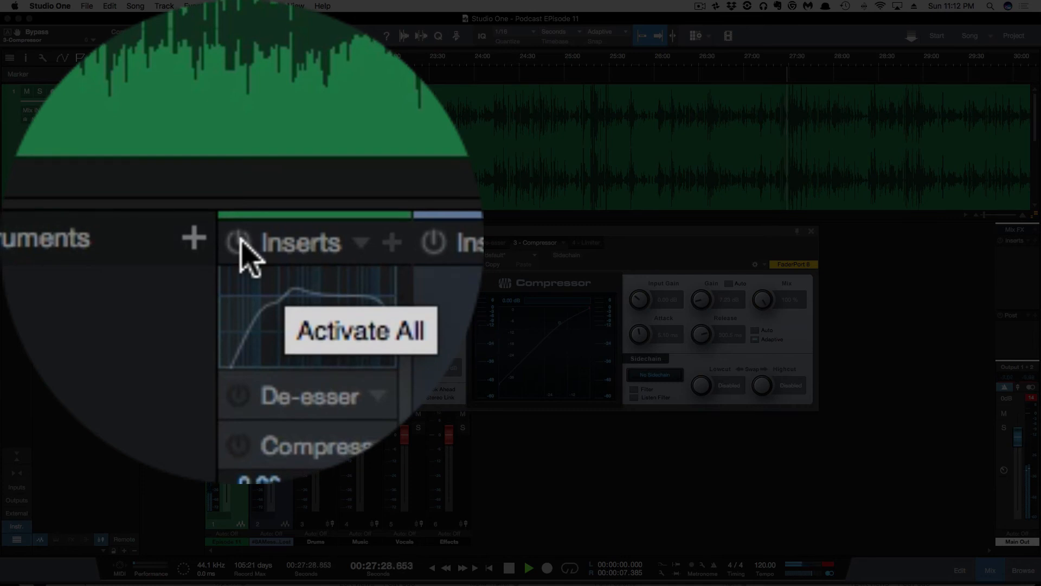
{"action": "left_click", "coordinate": [238, 242]}
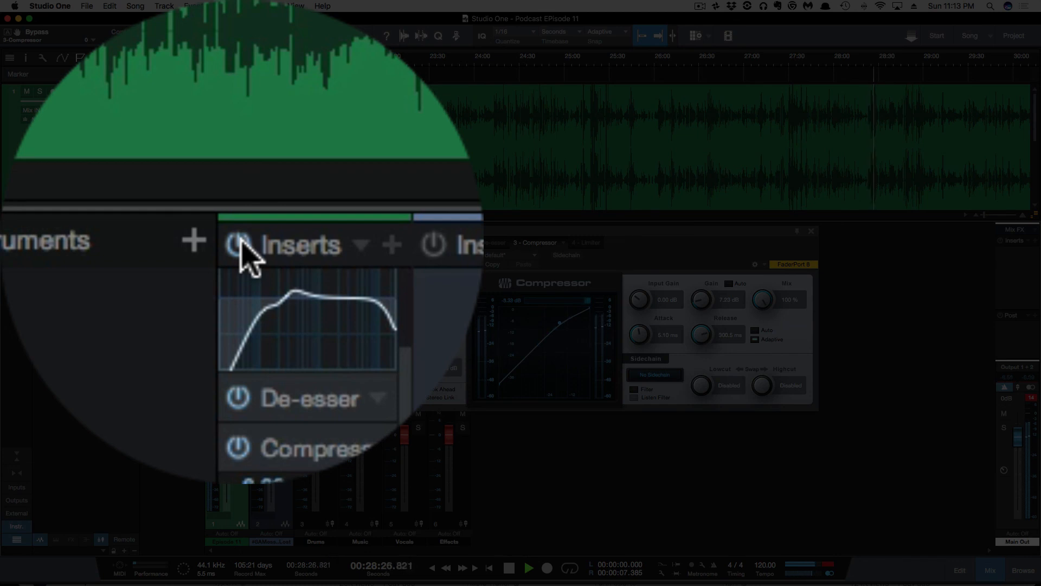
{"action": "left_click", "coordinate": [238, 244]}
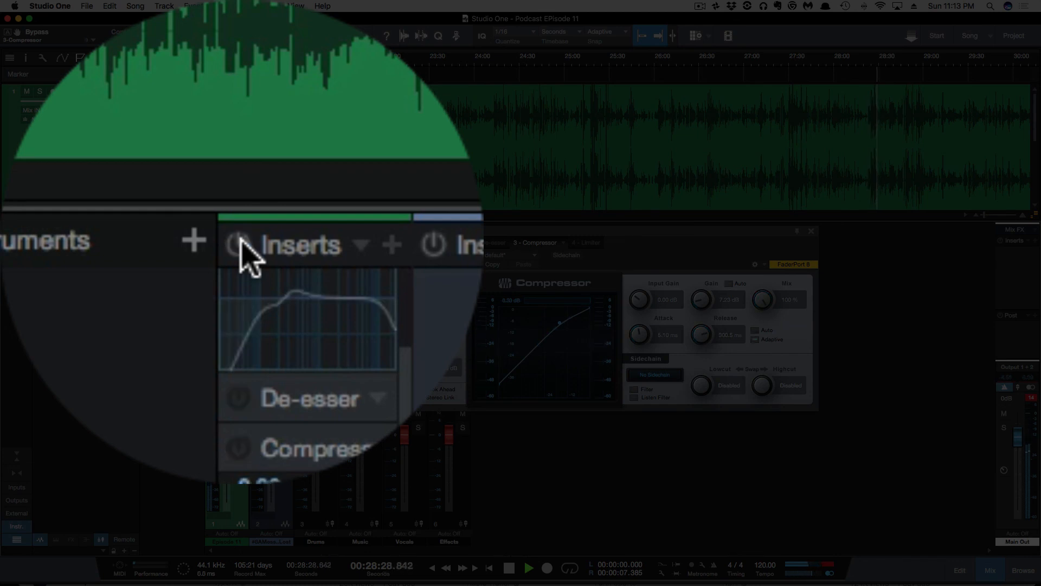